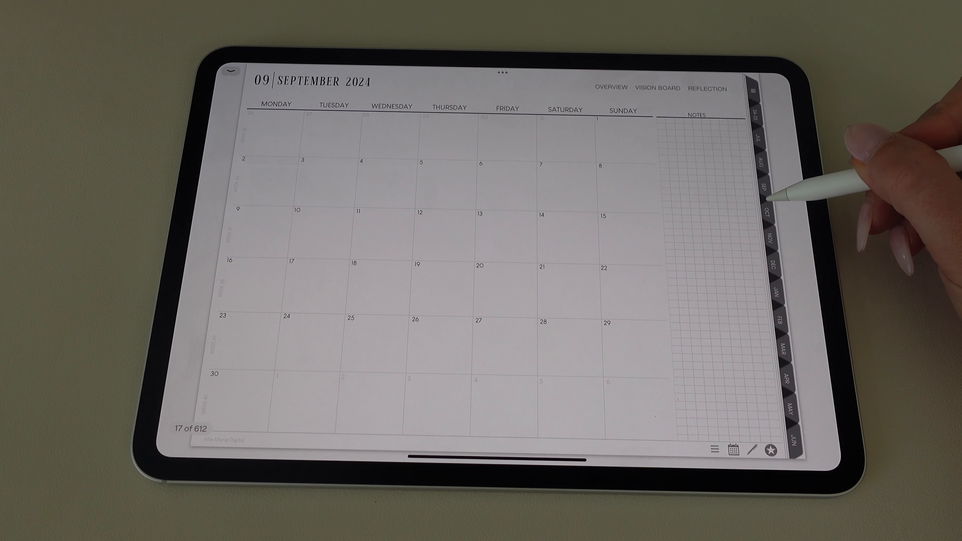
- Jump from the September 2024 calendar to the May 2024 page via the month tab strip
left_click(765, 214)
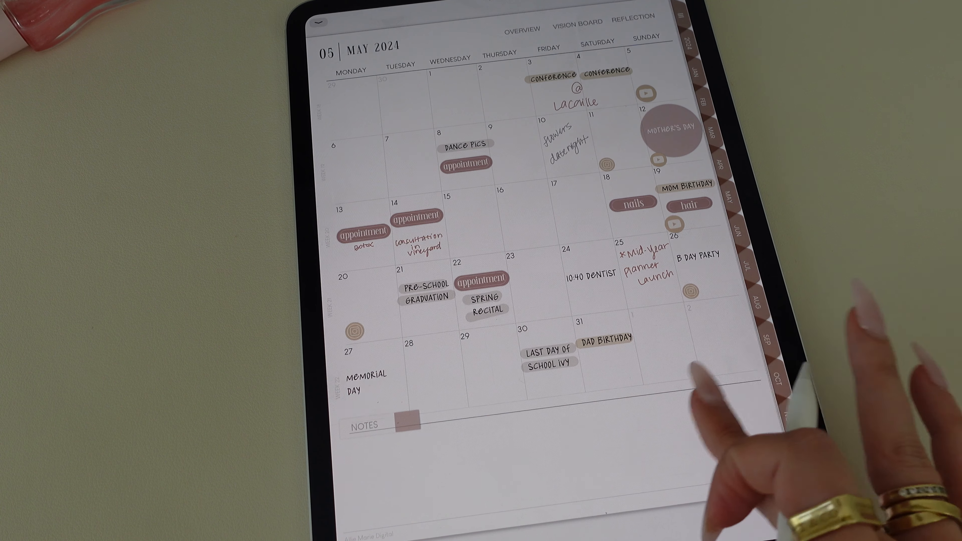
- Move from the May calendar to its vision board and then its reflection page
left_click(577, 22)
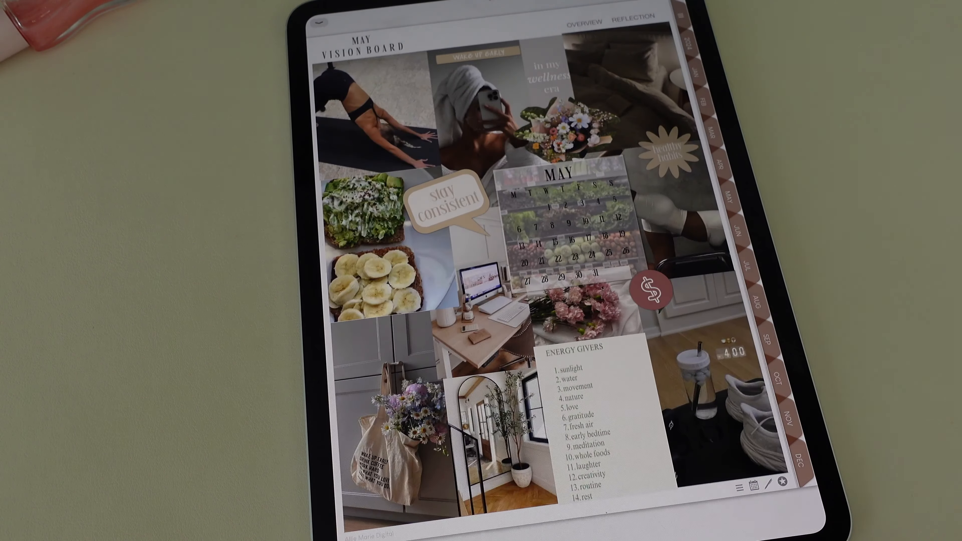
left_click(637, 20)
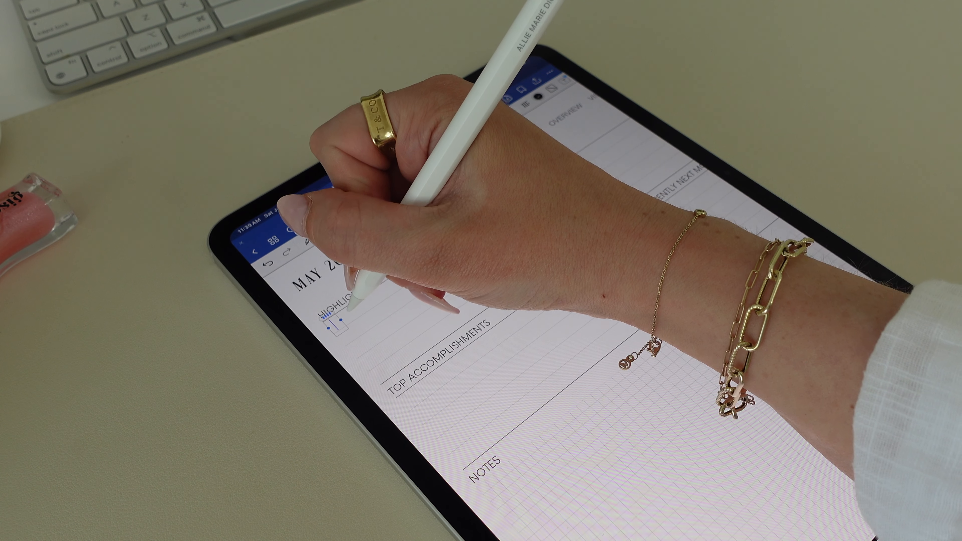
- Write May's highlight about a busy birthday month and start the do-differently note
type("May is")
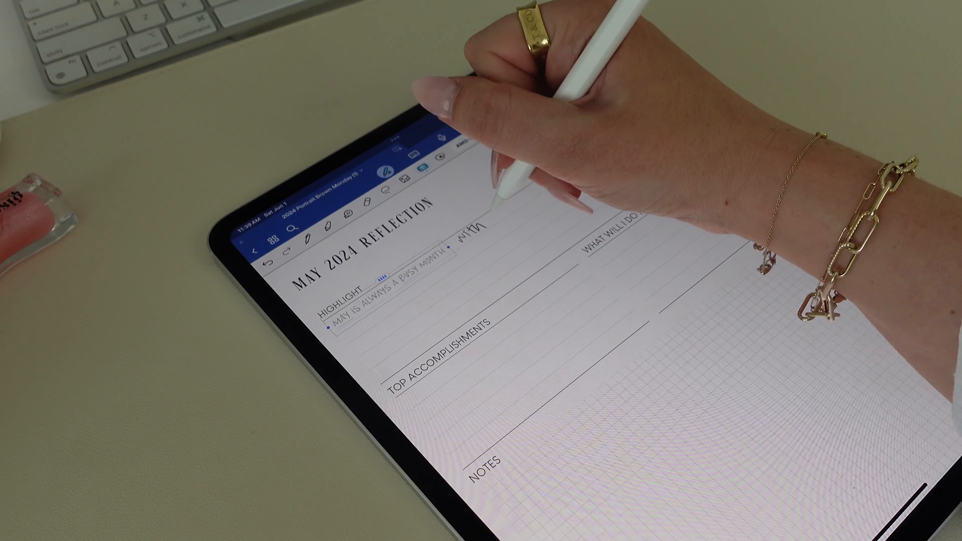
type("birthday")
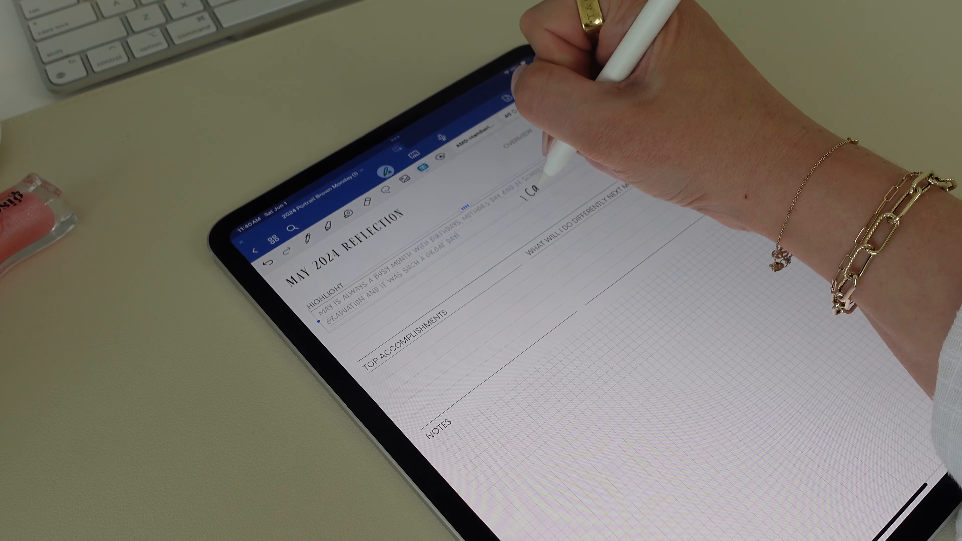
type("believe sv")
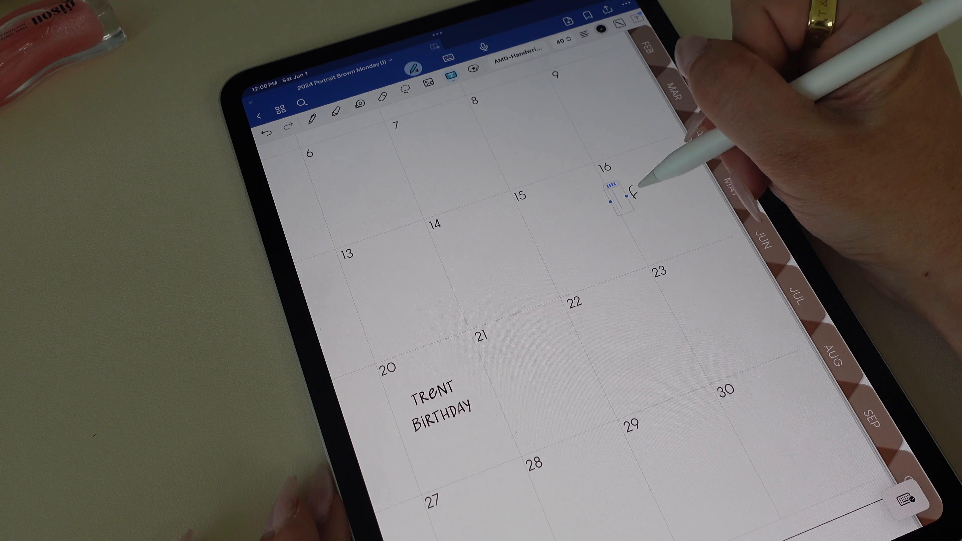
- Widen the June 16 text box and add Las Vegas and St. George trip entries
left_click_drag(613, 191, 675, 221)
type("ATHERS DAY")
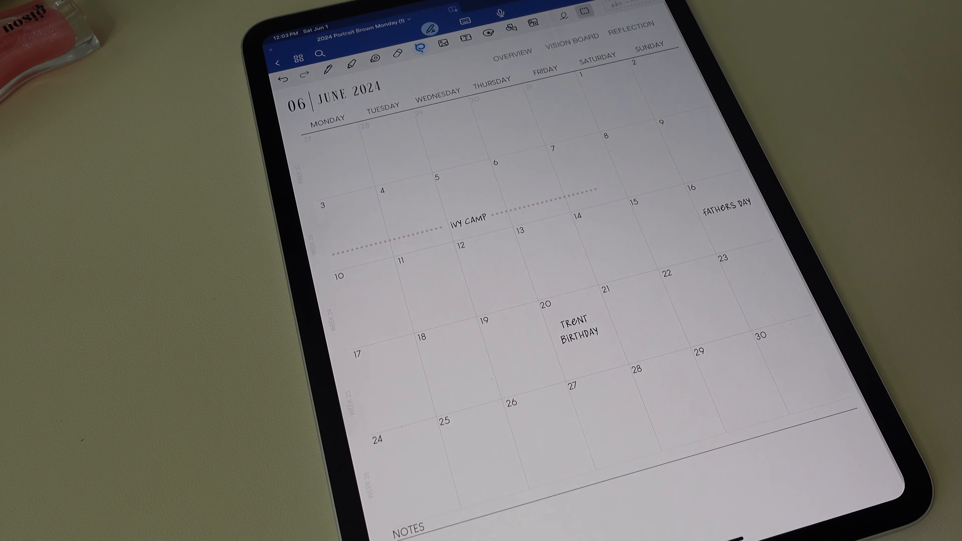
type("Las Vegas")
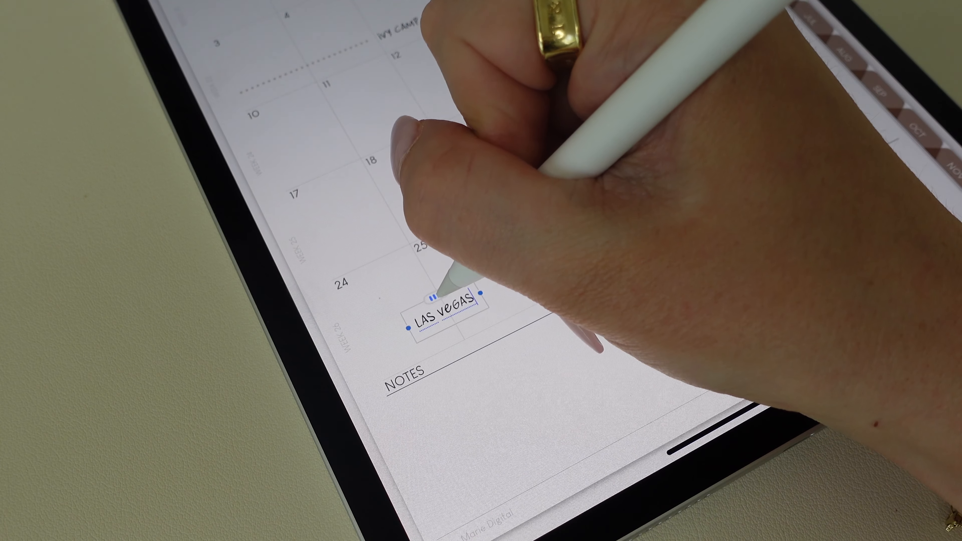
type("George")
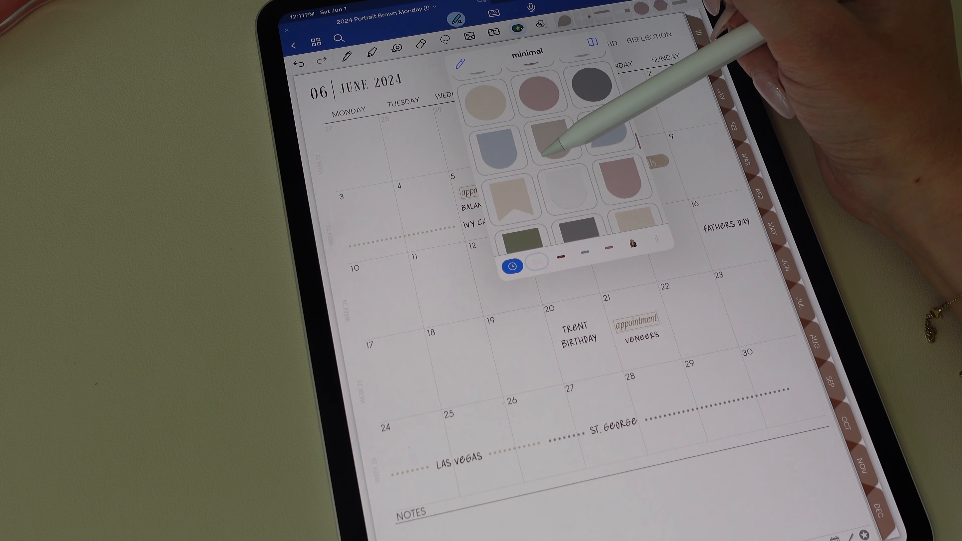
- Place a tab-shaped appointment sticker onto a June calendar date
left_click(576, 331)
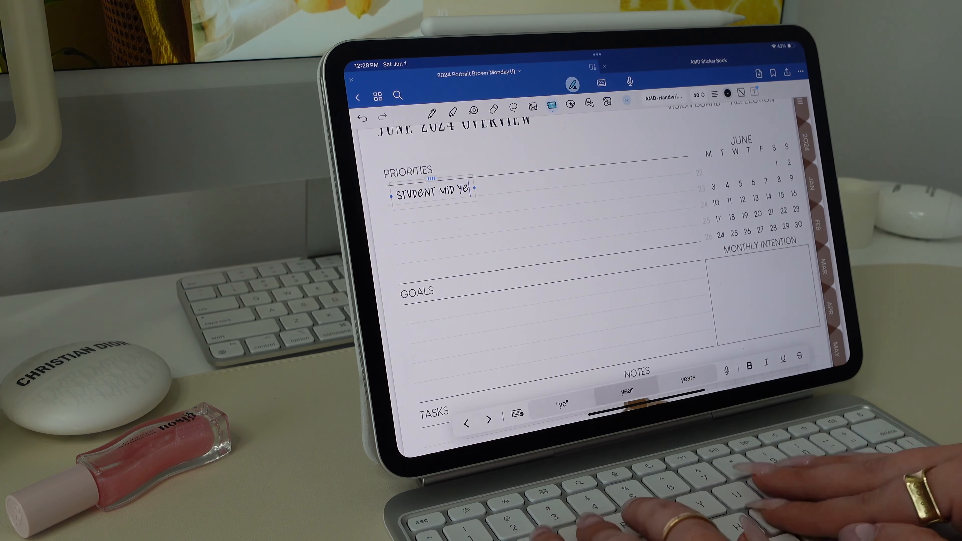
- Add the planner goal, home tasks like VACATION PREP and New s, and work task PLANNER JUL
type("ar planner")
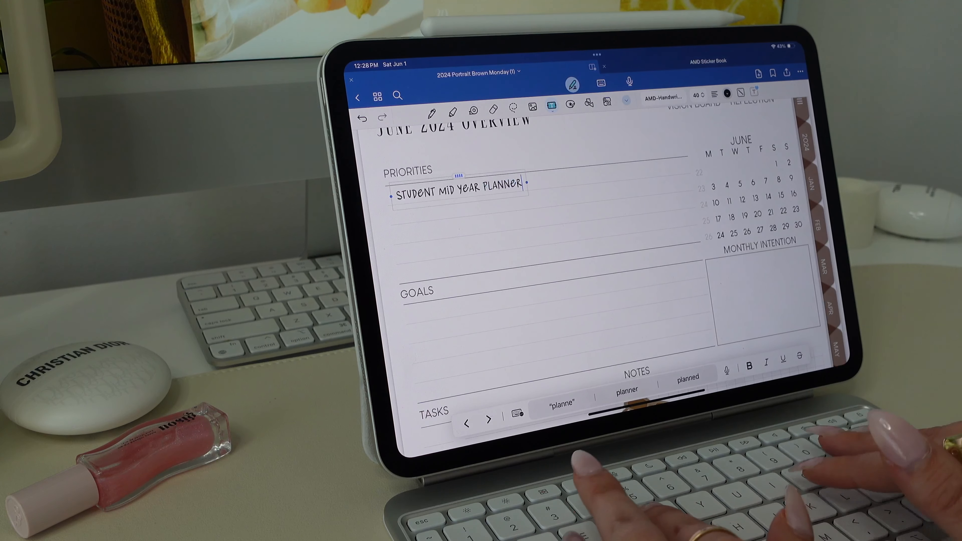
type("VACATION PREP")
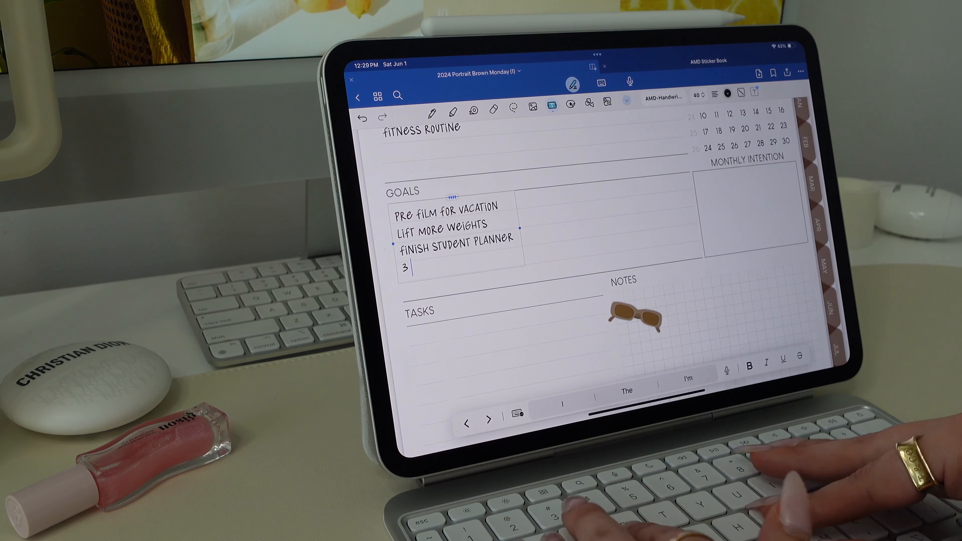
type("New s")
type("STUDEN")
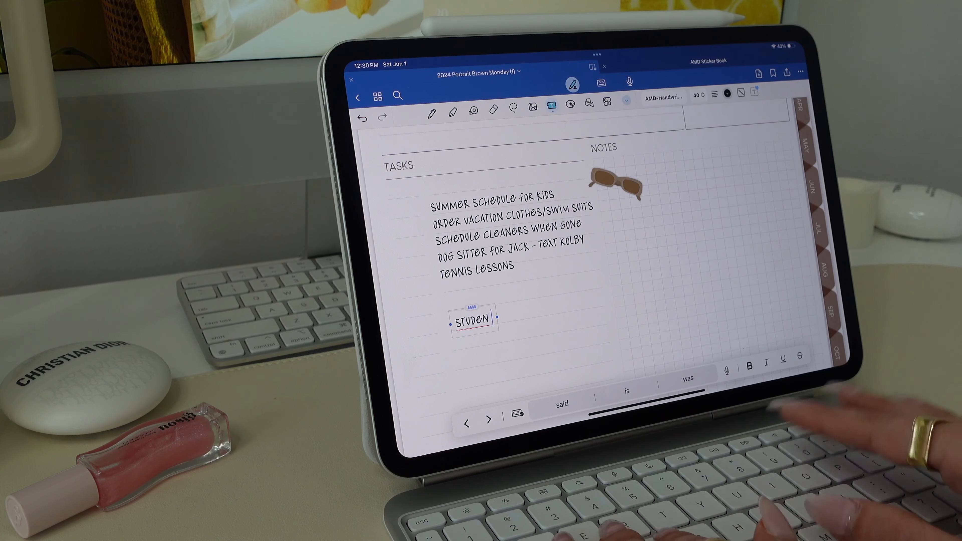
type("PLANNER JUL")
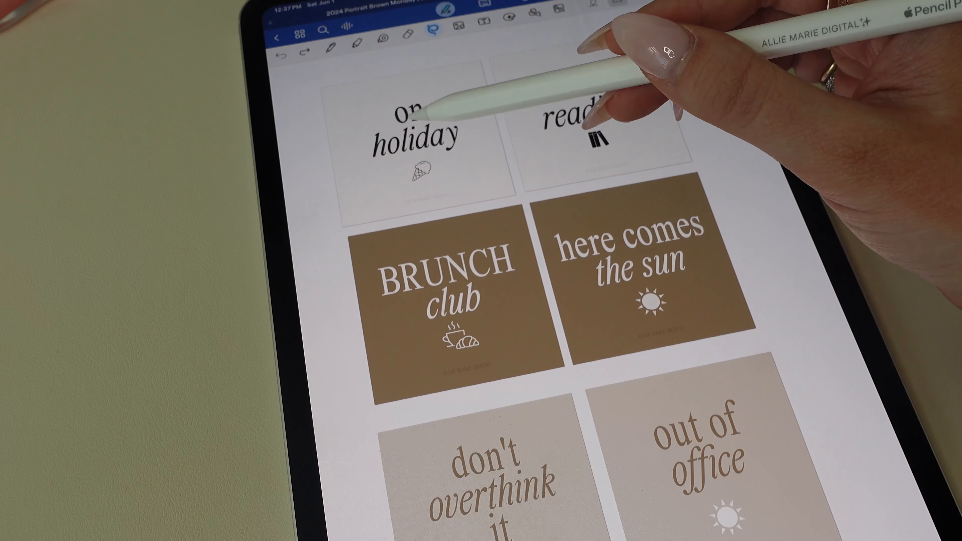
- Insert the 'on holiday' sticker and arrange summer stickers across the Notes grid
left_click(418, 123)
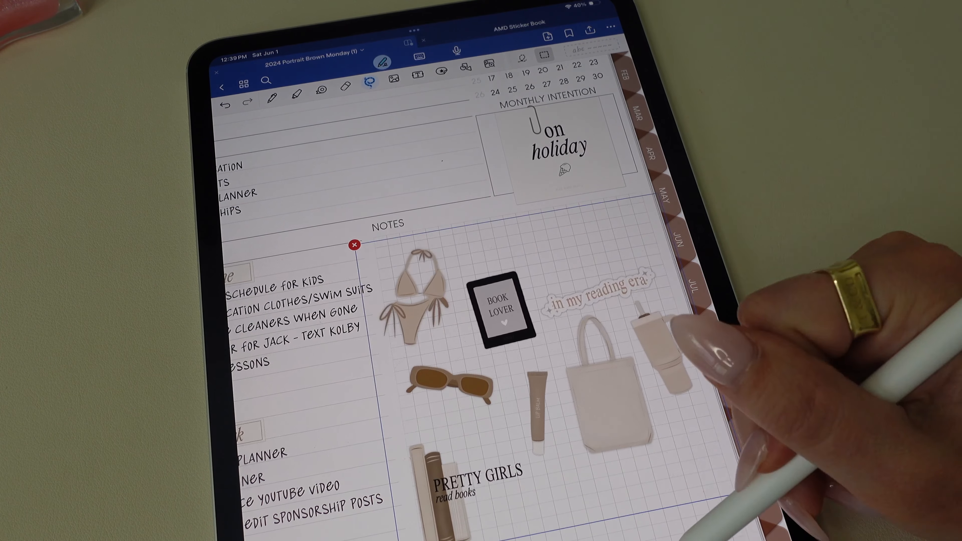
left_click_drag(500, 313, 565, 268)
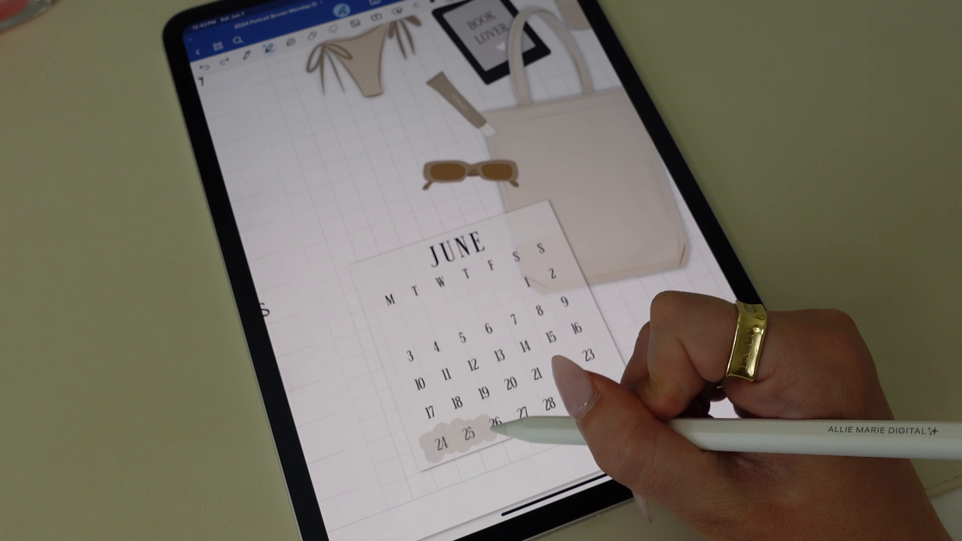
- Place the June mini-calendar sticker in Notes and go to the June vision board page
left_click_drag(497, 427, 607, 387)
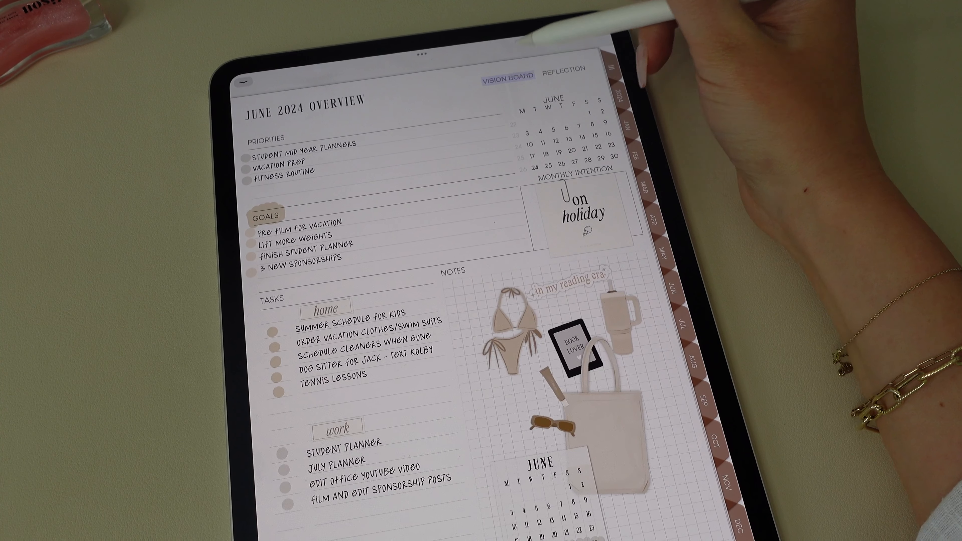
left_click(506, 74)
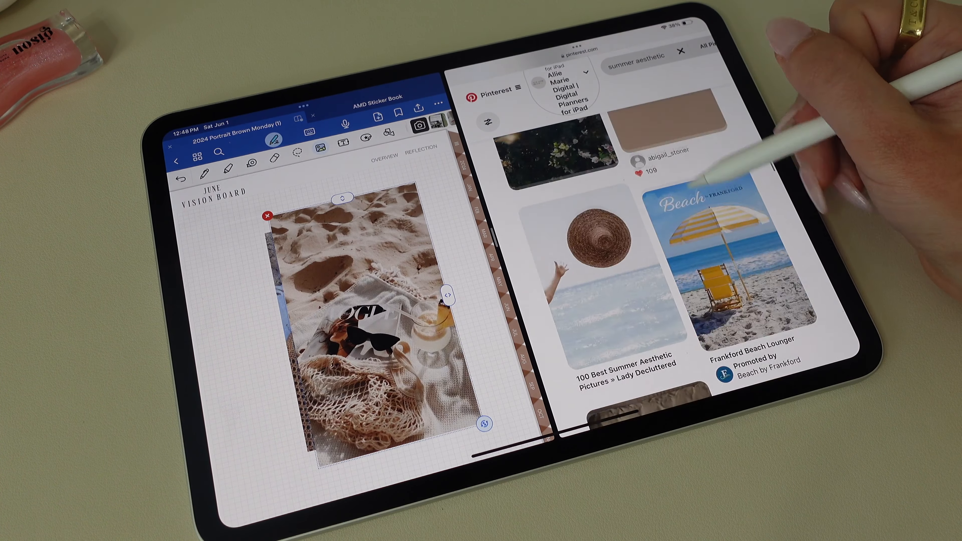
- Browse Pinterest summer pins and add the wildflower photo to the June collage
scroll("down", 3)
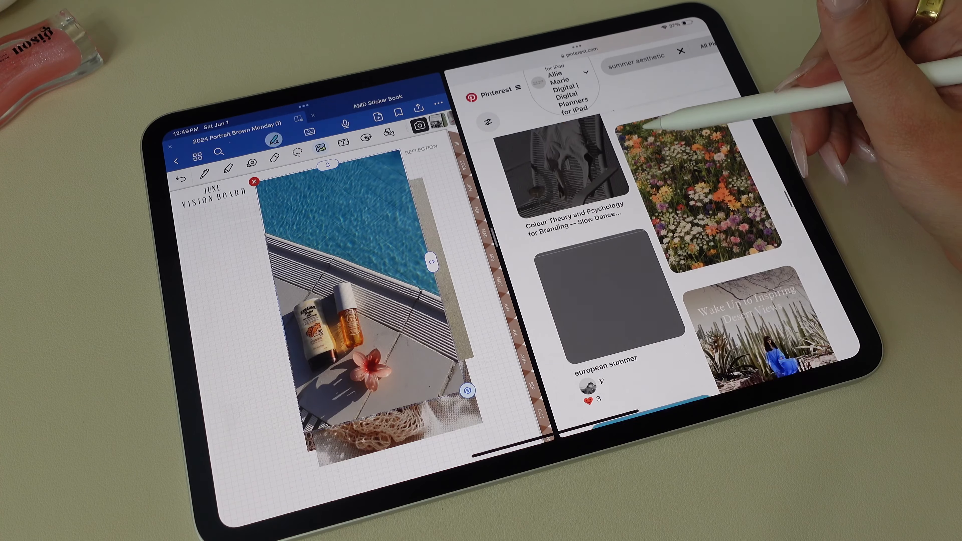
left_click(638, 91)
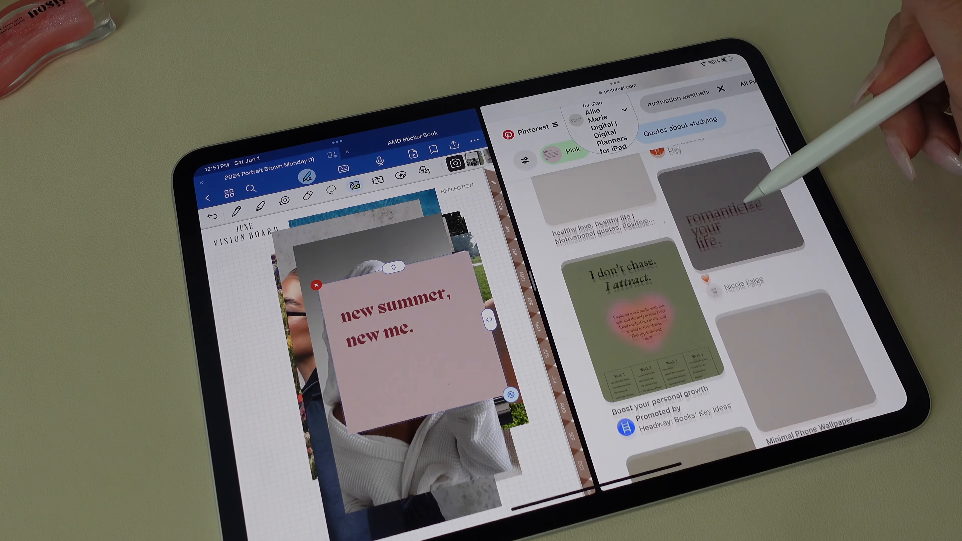
scroll("down", 3)
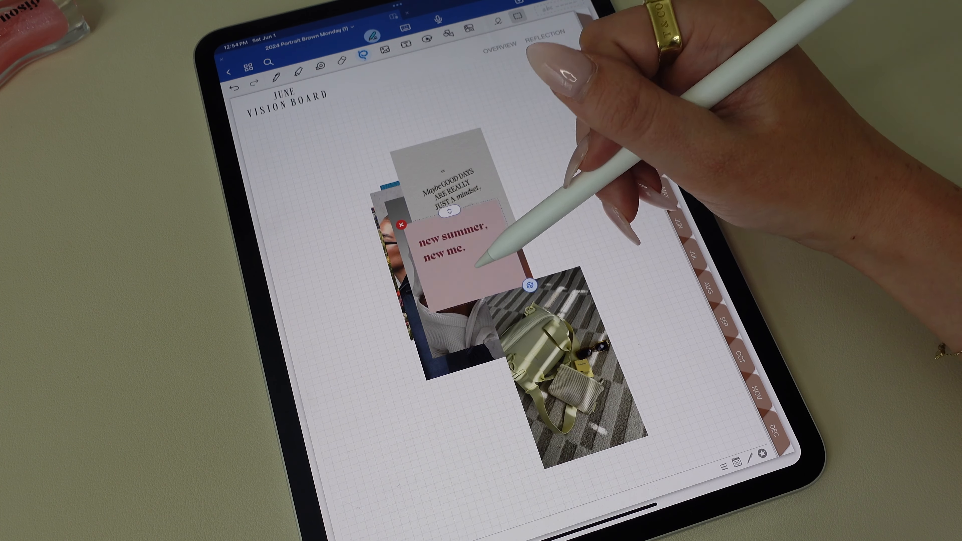
- Drag the 'new summer, new me' quote image into place within the vision board collage
left_click_drag(460, 246, 405, 423)
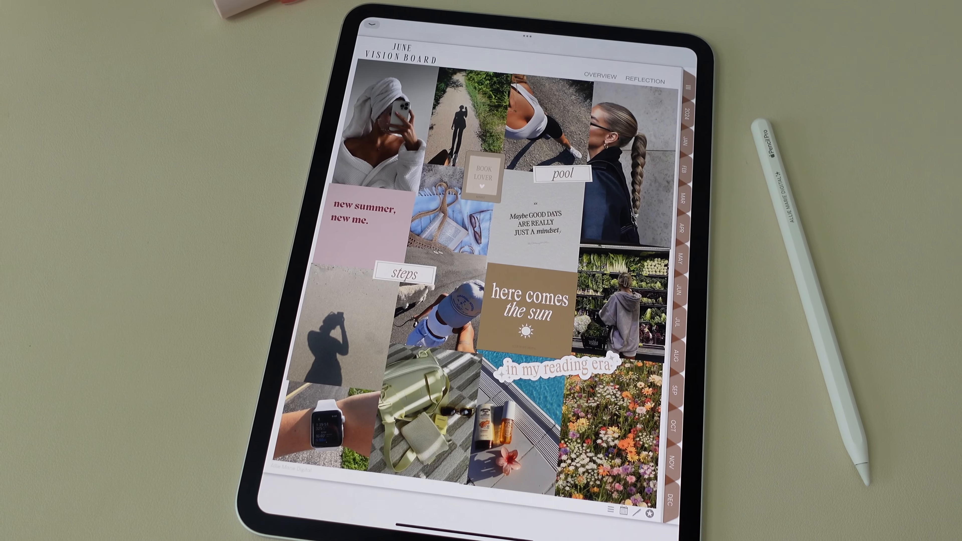
- Return from the finished June vision board to the June overview page via the Overview link
left_click(600, 68)
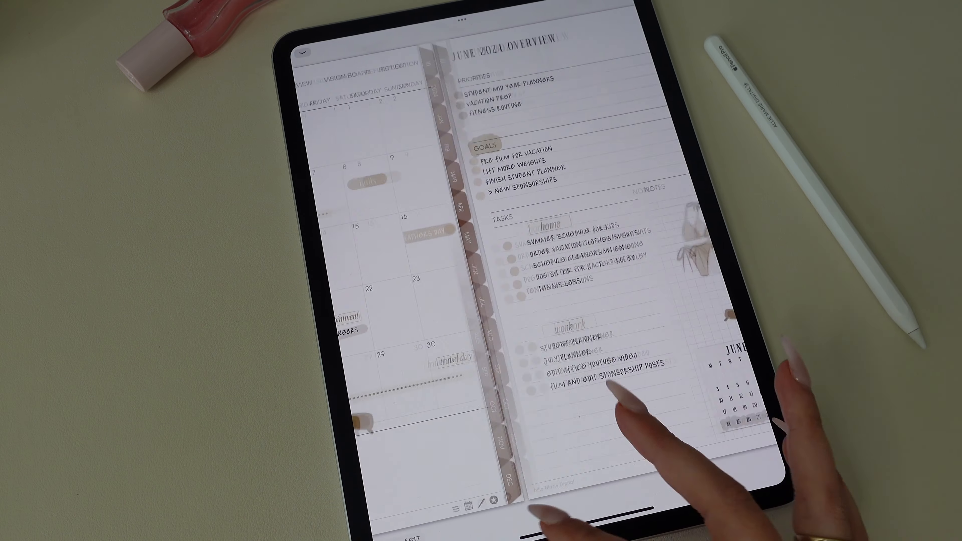